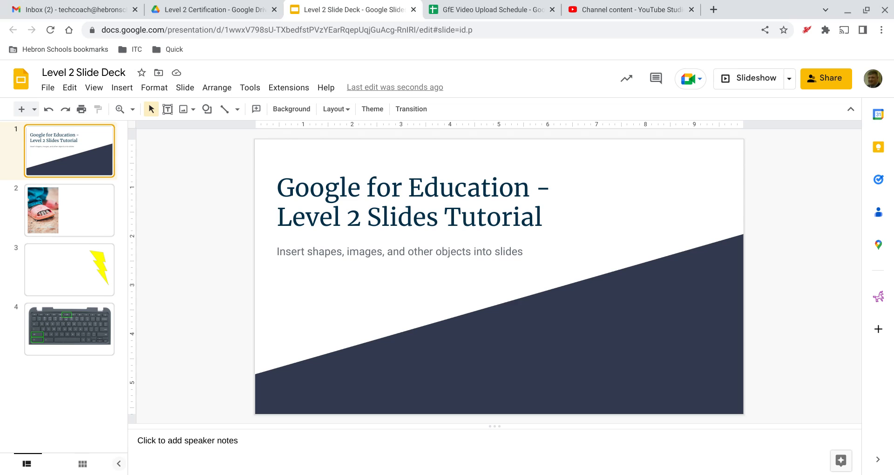
pyautogui.moveTo(671, 198)
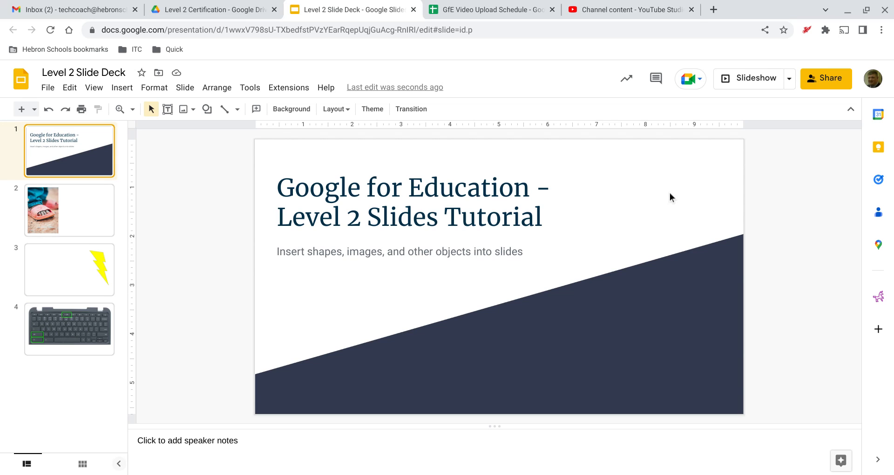
pyautogui.moveTo(370, 134)
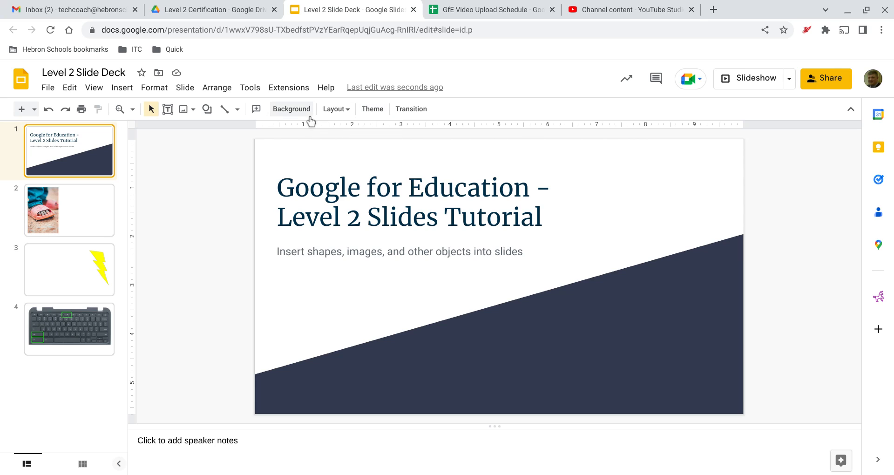
pyautogui.moveTo(371, 109)
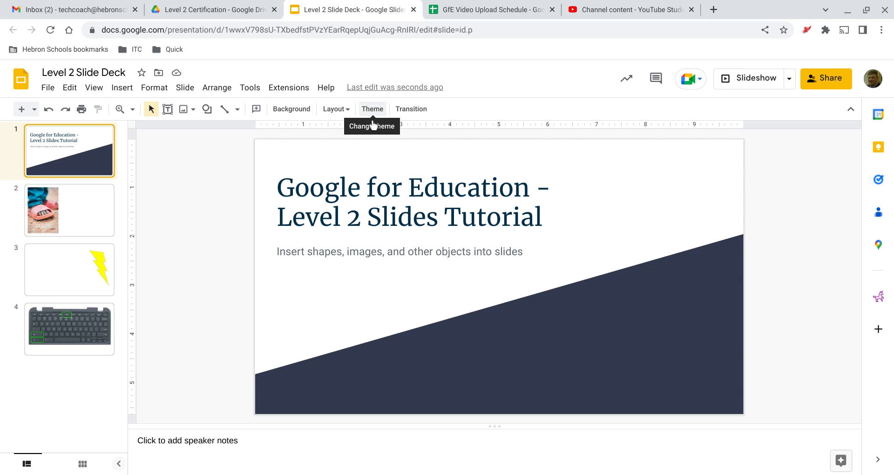
# Step: Apply the light grey Streamline theme to the Level 2 Slide Deck
pyautogui.click(372, 109)
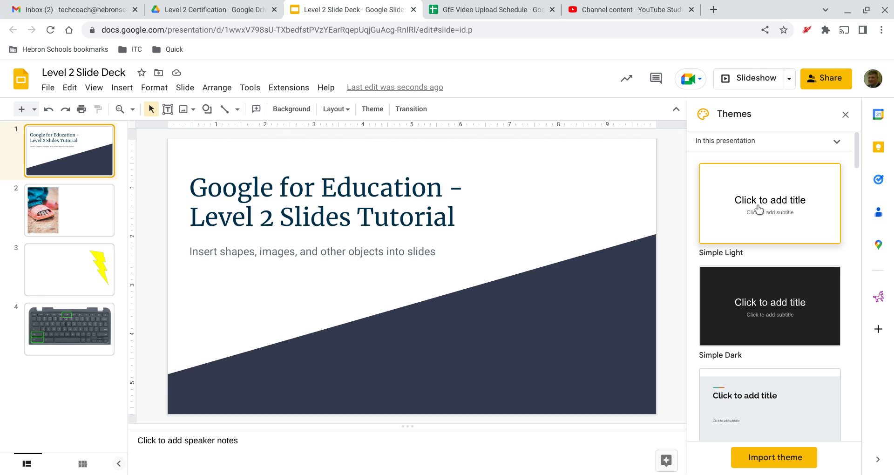
pyautogui.scroll(-3)
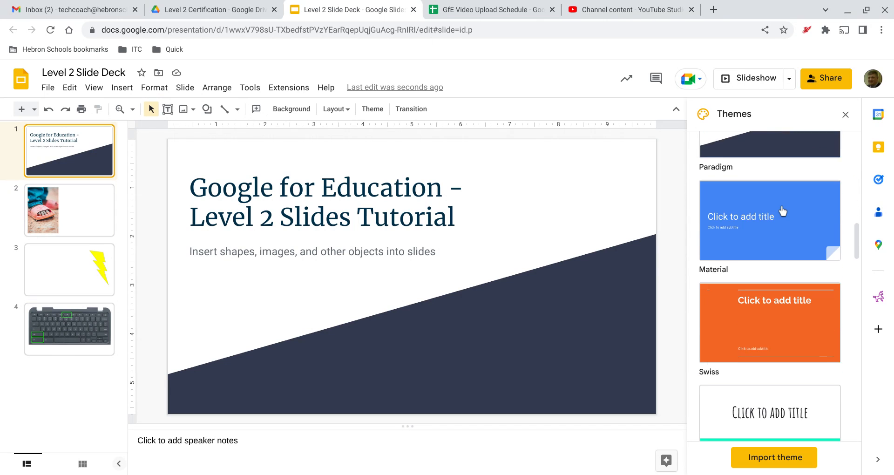
pyautogui.scroll(-3)
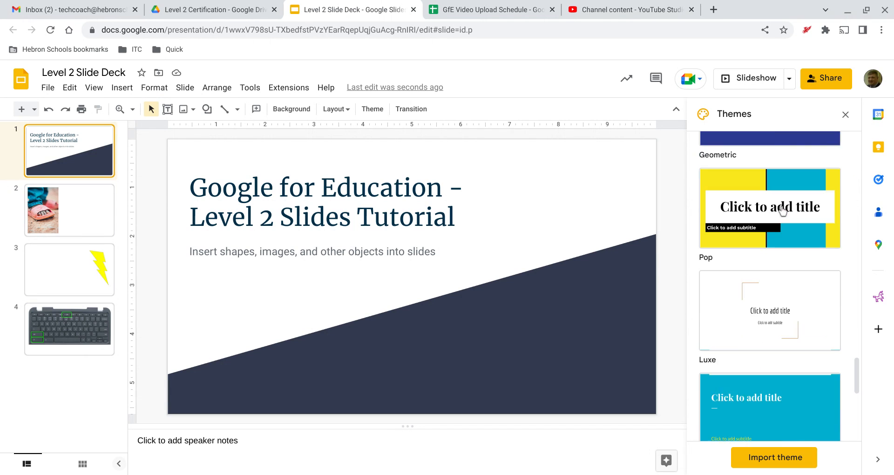
pyautogui.scroll(-3)
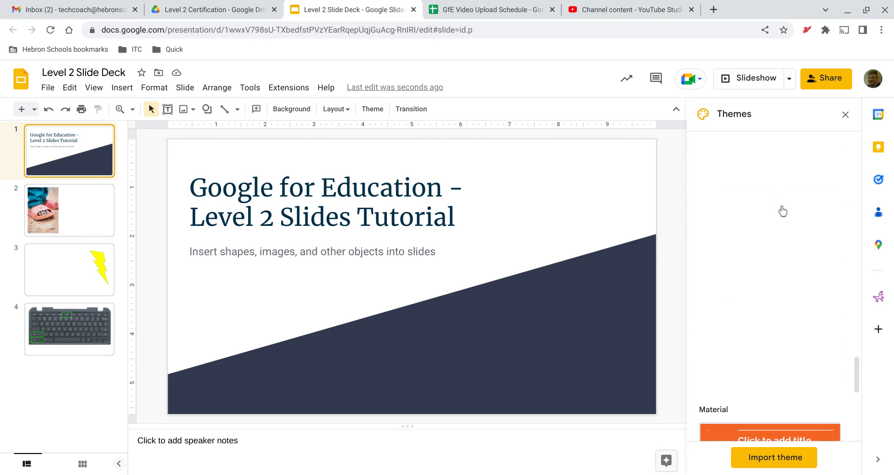
pyautogui.scroll(-3)
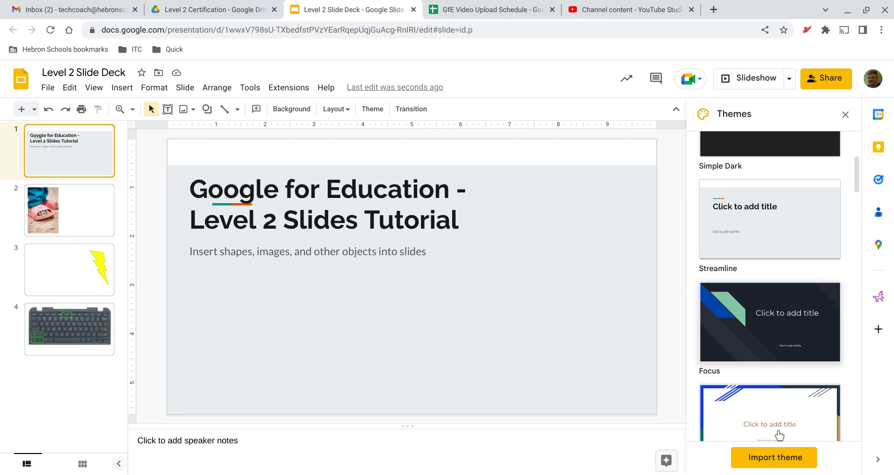
# Step: Import the Ursula template theme from Google Classroom 101 for EdTech onto all slides
pyautogui.click(774, 457)
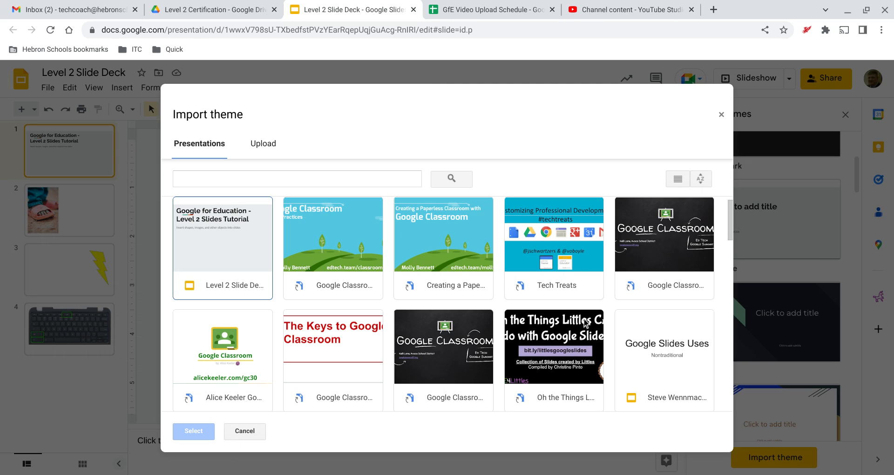
pyautogui.moveTo(486, 364)
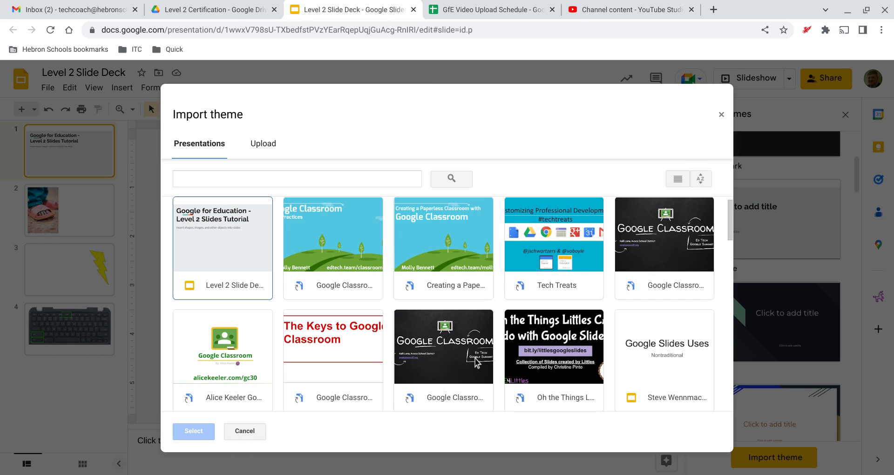
pyautogui.click(443, 346)
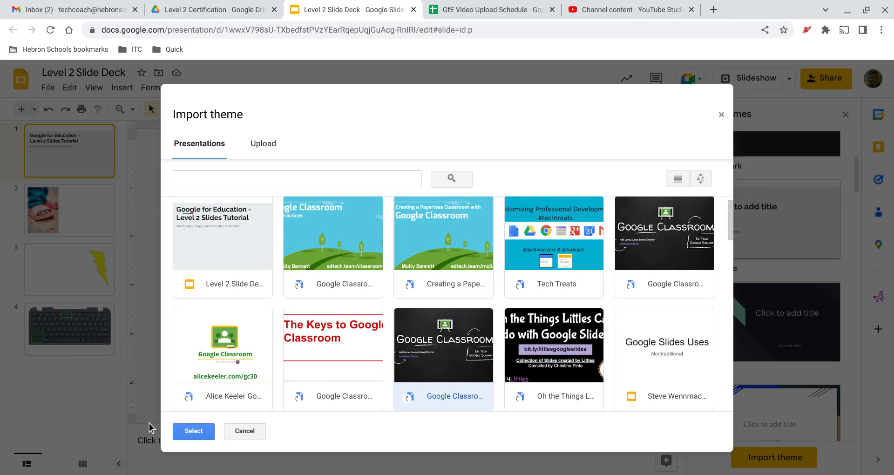
pyautogui.click(194, 431)
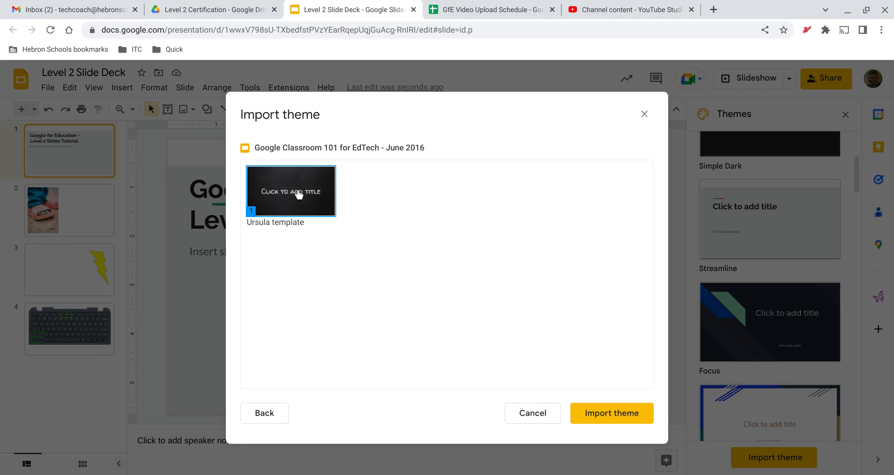
pyautogui.click(611, 413)
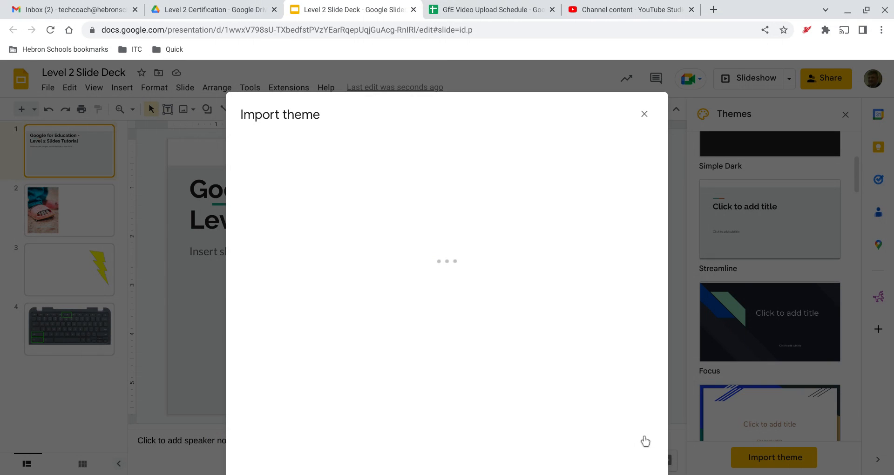
pyautogui.click(644, 114)
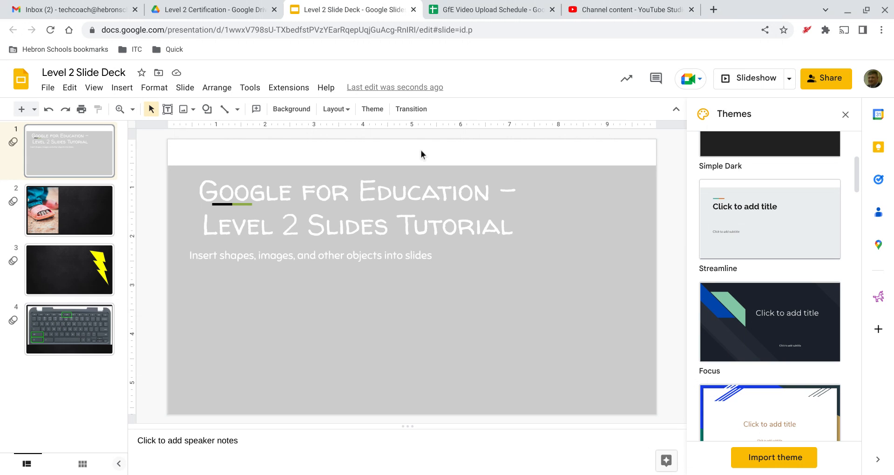
pyautogui.moveTo(392, 175)
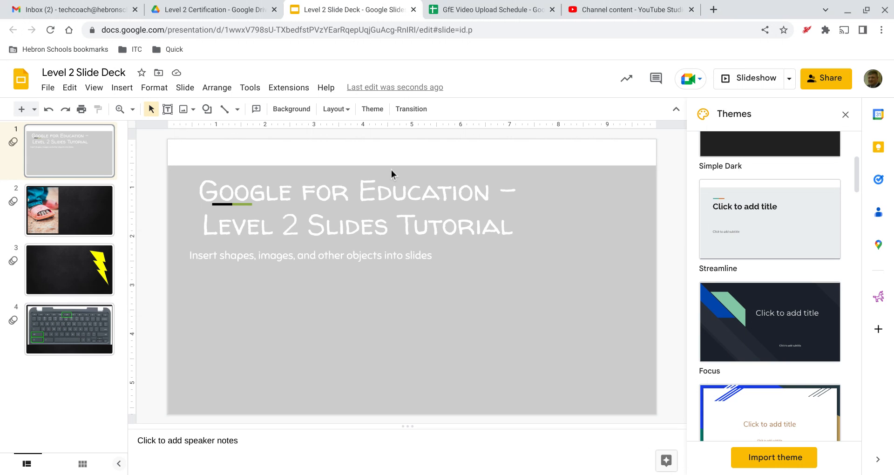
pyautogui.moveTo(248, 170)
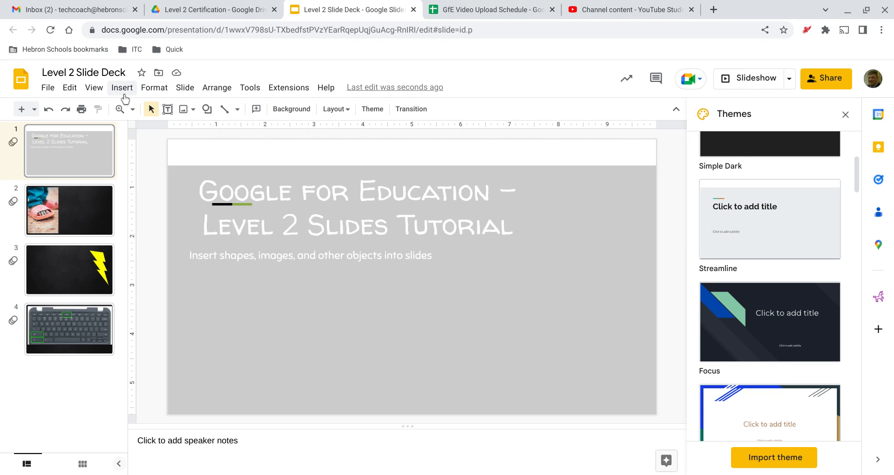
pyautogui.moveTo(94, 87)
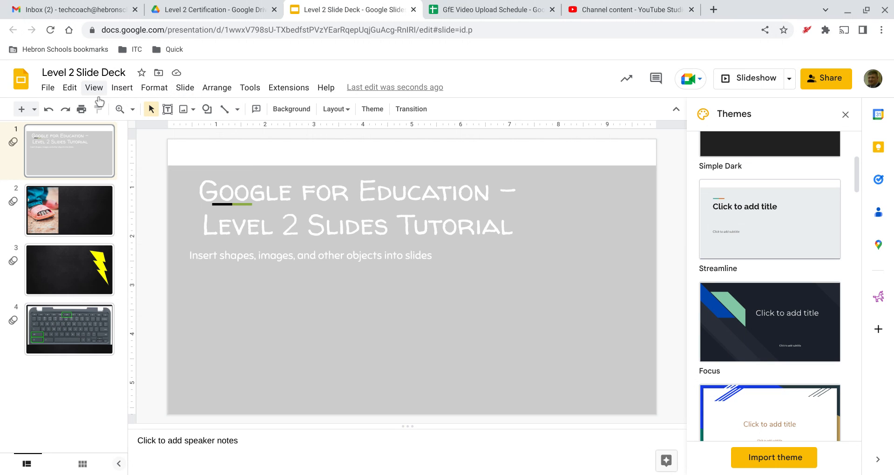
# Step: Open the Ursula template's master and layouts in the theme builder and close the Themes list
pyautogui.click(93, 87)
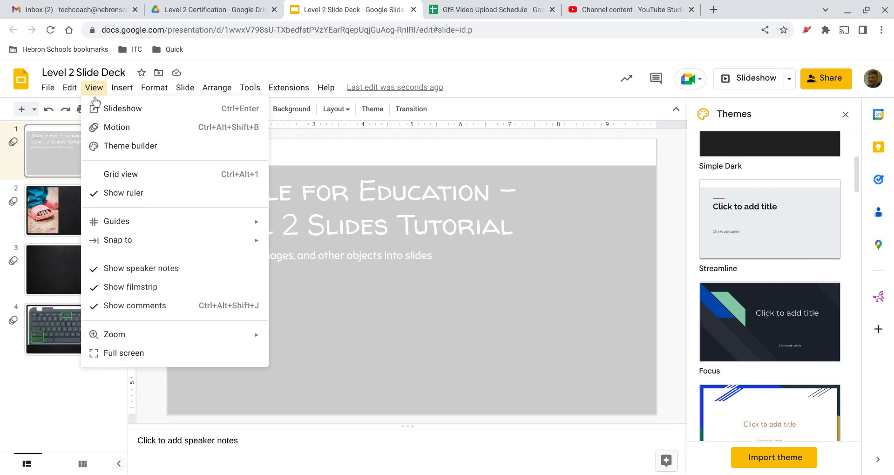
pyautogui.moveTo(130, 145)
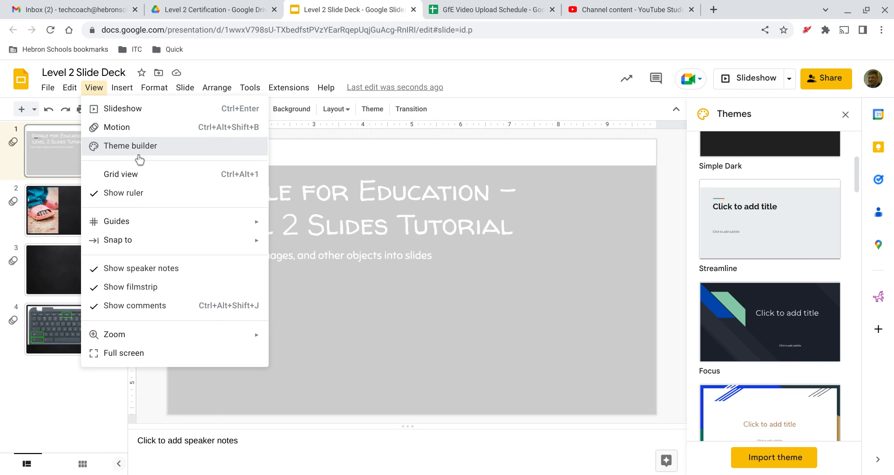
pyautogui.click(130, 145)
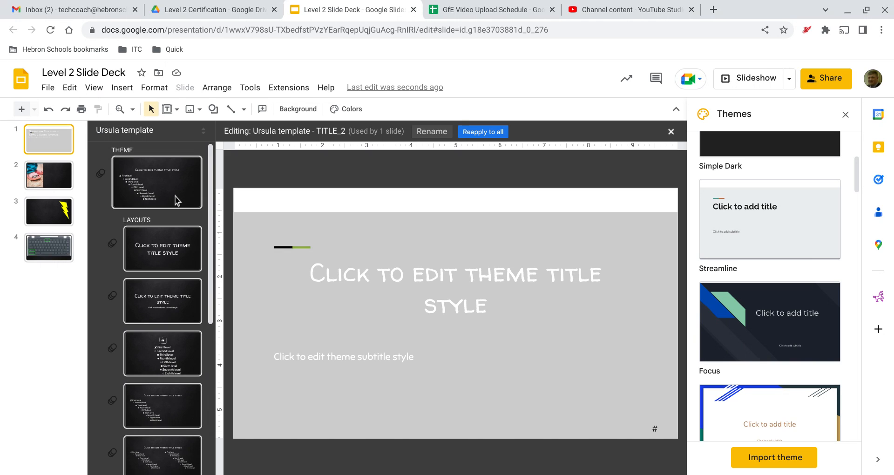
pyautogui.moveTo(442, 114)
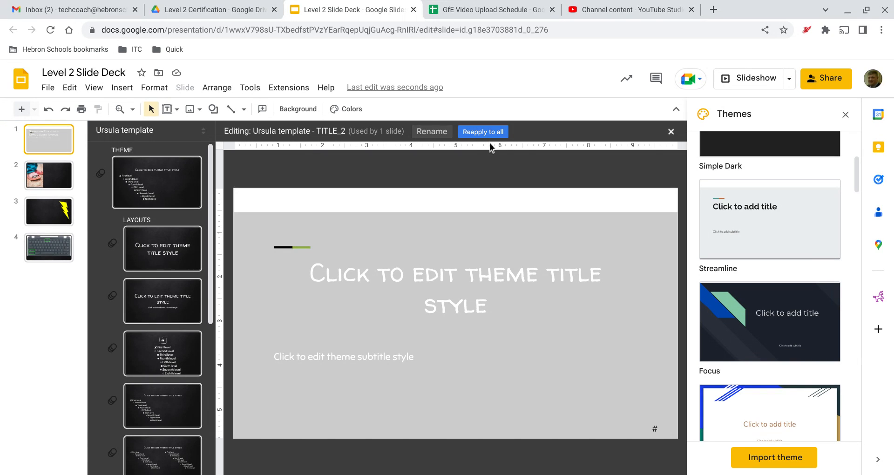
pyautogui.moveTo(739, 152)
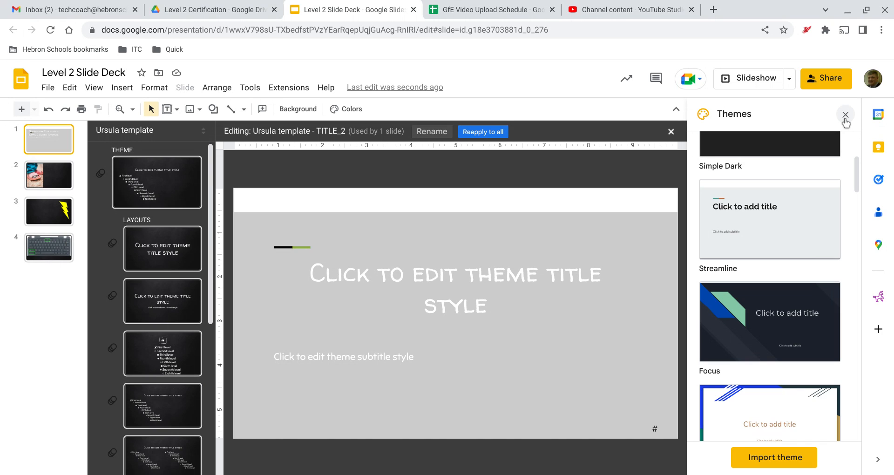
pyautogui.click(845, 115)
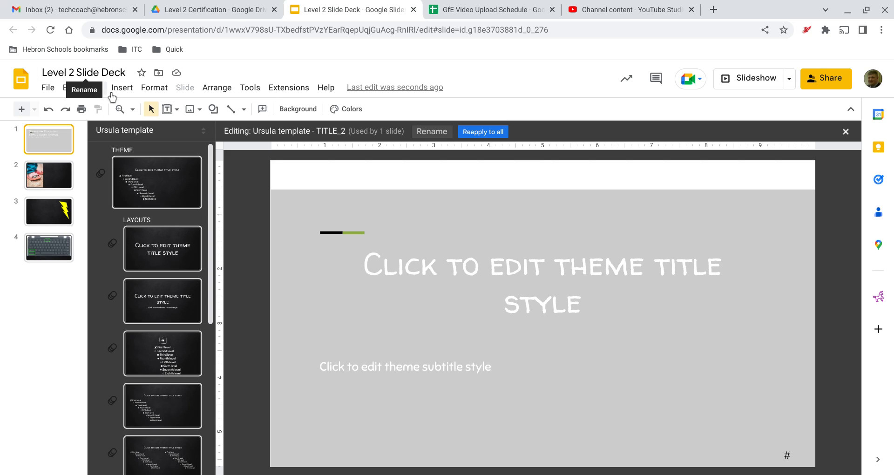
pyautogui.moveTo(198, 97)
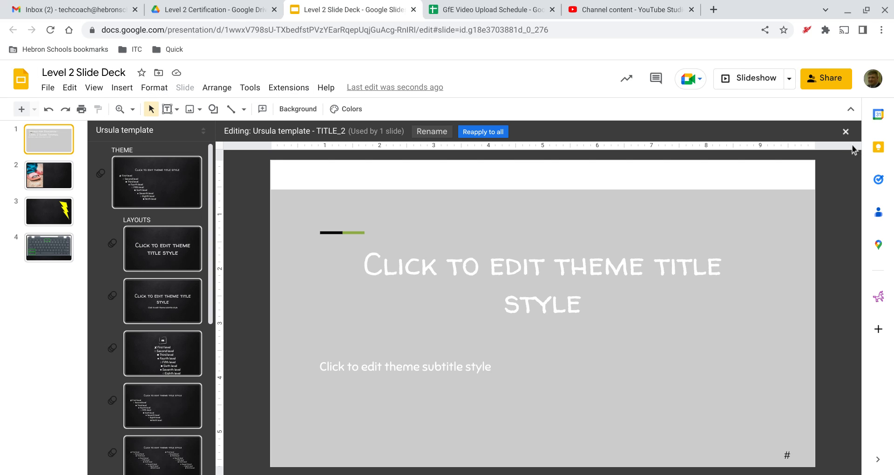
# Step: Leave the theme builder and browse the Themes panel for a different theme
pyautogui.click(846, 131)
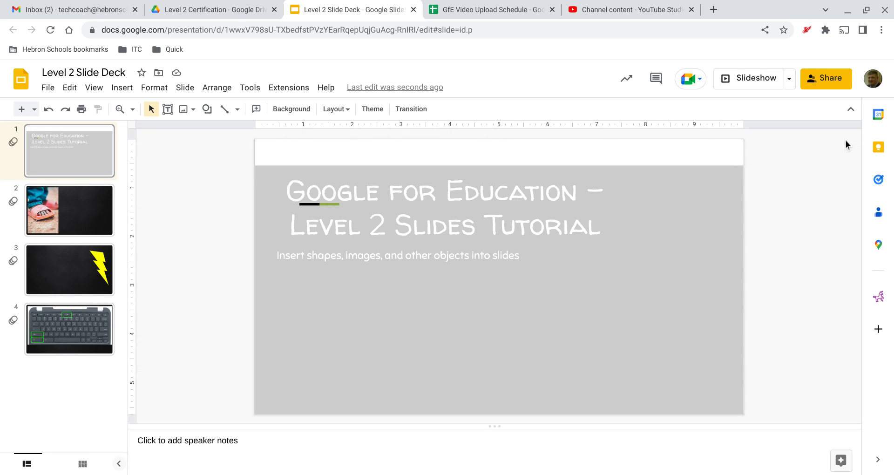
pyautogui.click(372, 109)
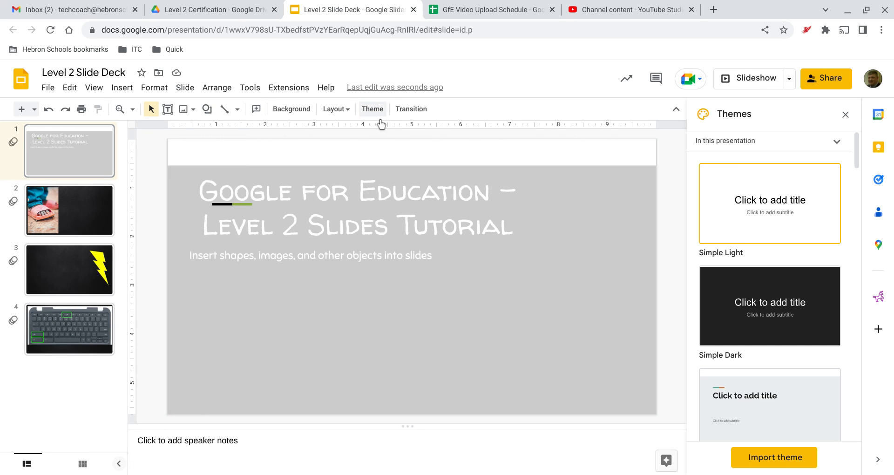
pyautogui.scroll(-3)
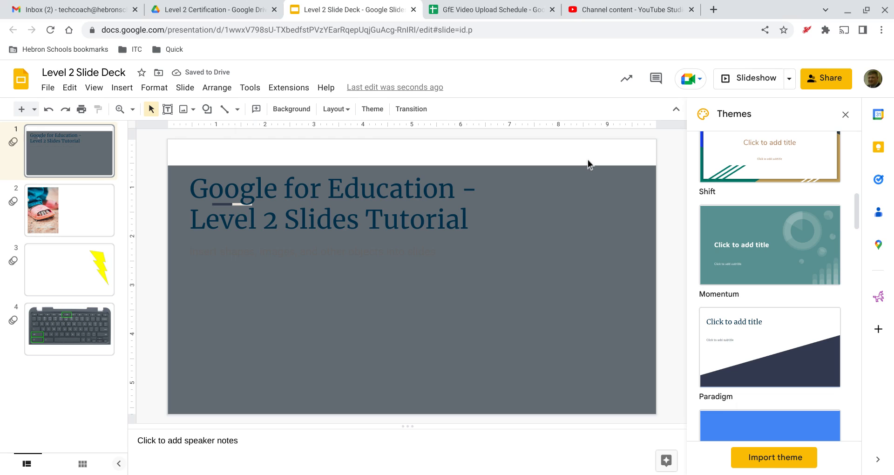
pyautogui.moveTo(740, 167)
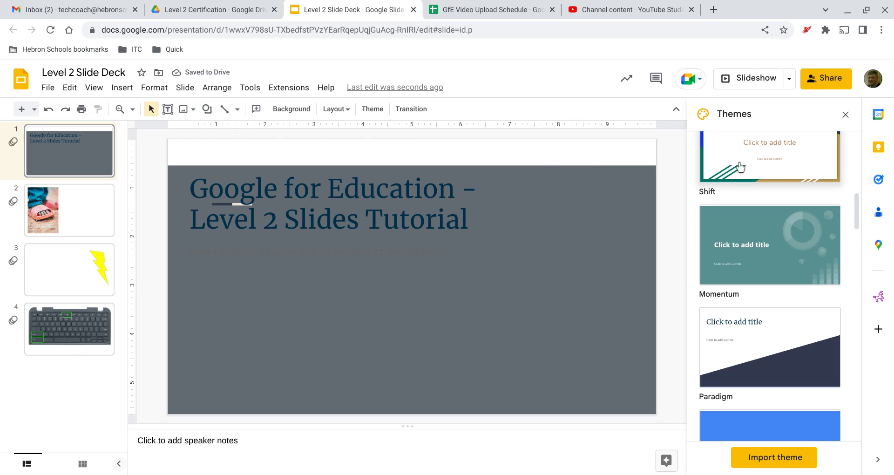
pyautogui.moveTo(823, 166)
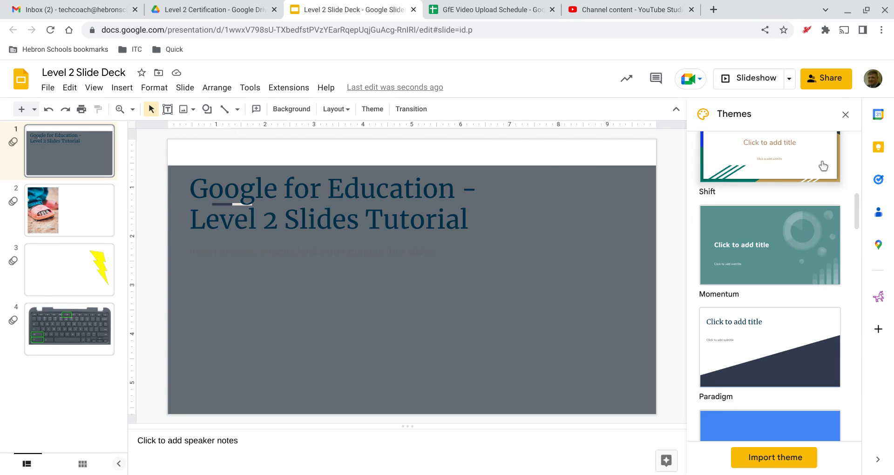
pyautogui.moveTo(790, 346)
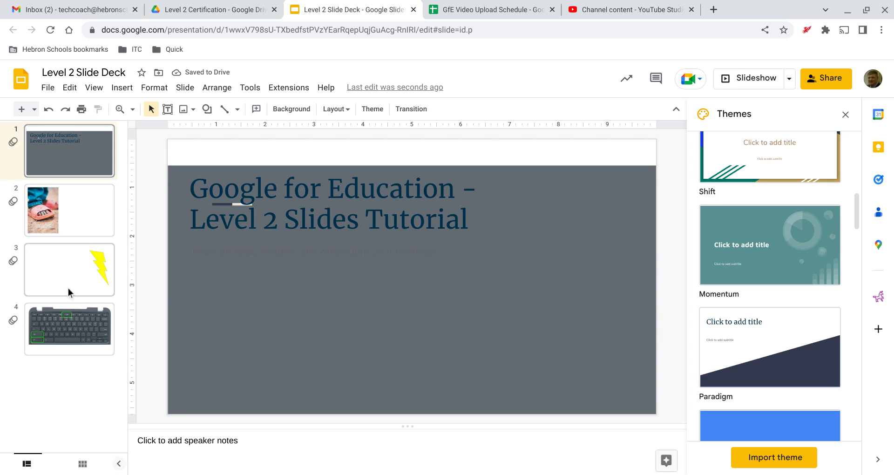
# Step: Go to the lightning-bolt slide 3 and open the Insert menu's chart options
pyautogui.click(68, 269)
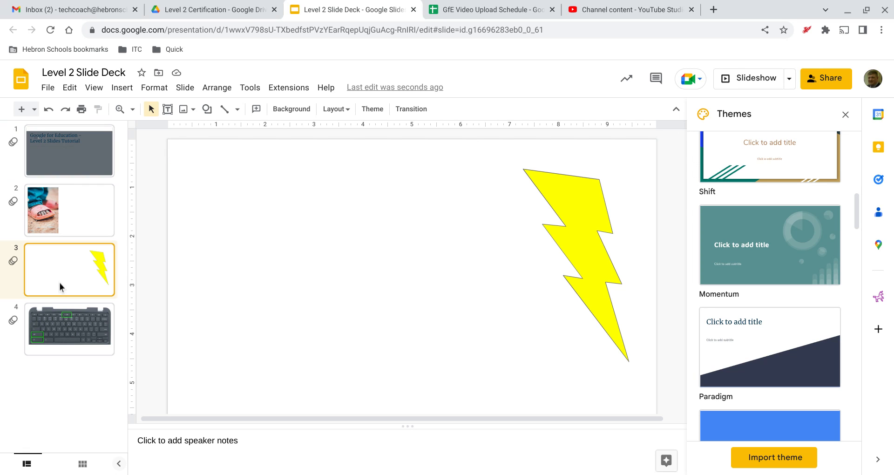
pyautogui.moveTo(122, 87)
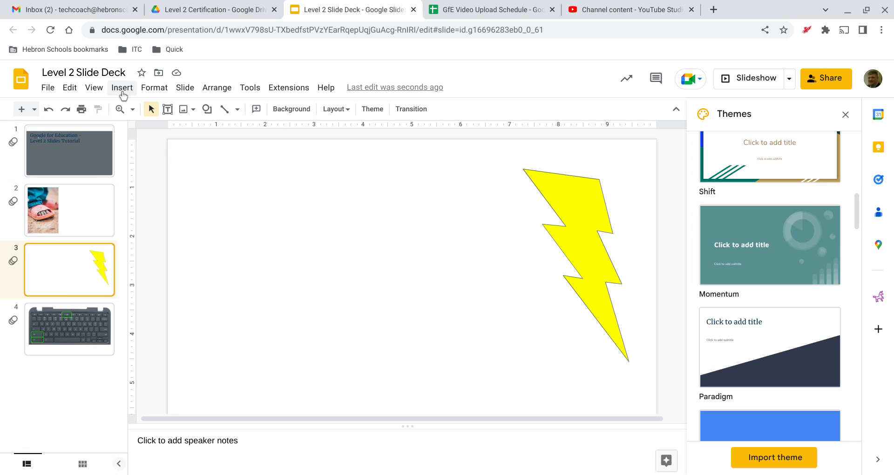
pyautogui.click(121, 87)
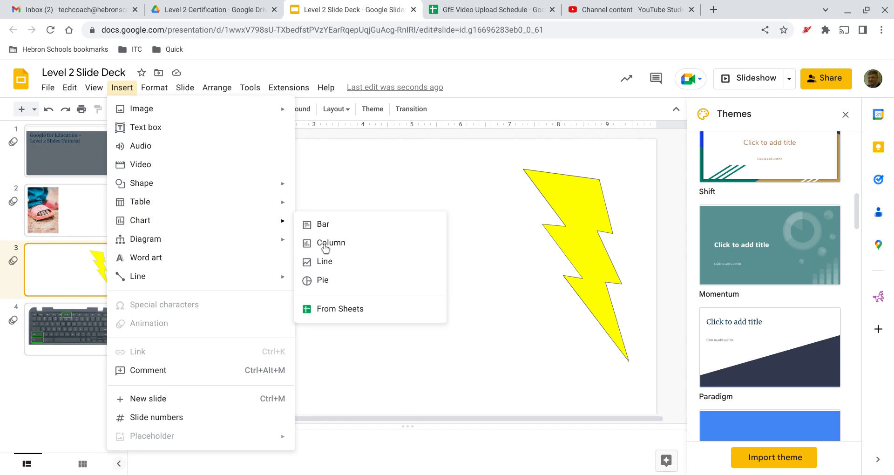
pyautogui.moveTo(374, 317)
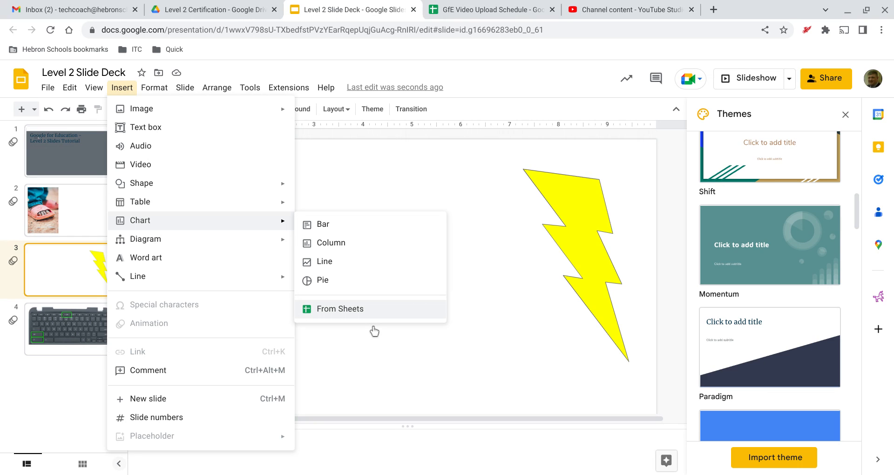
pyautogui.moveTo(331, 261)
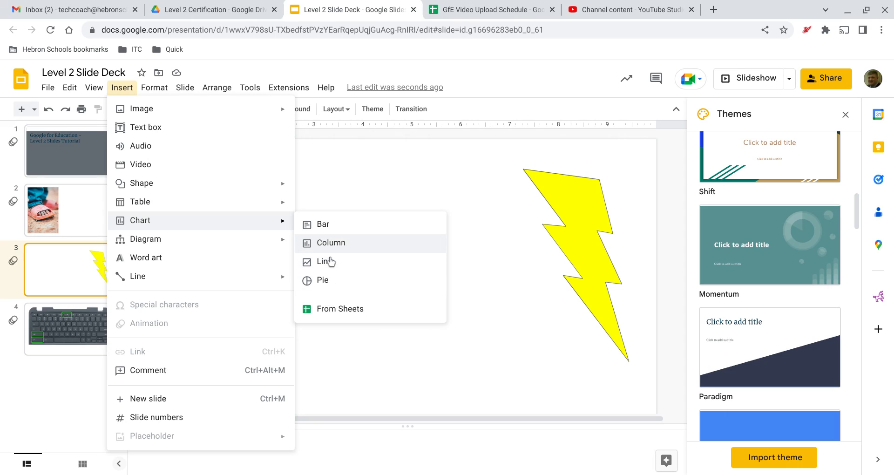
pyautogui.moveTo(329, 263)
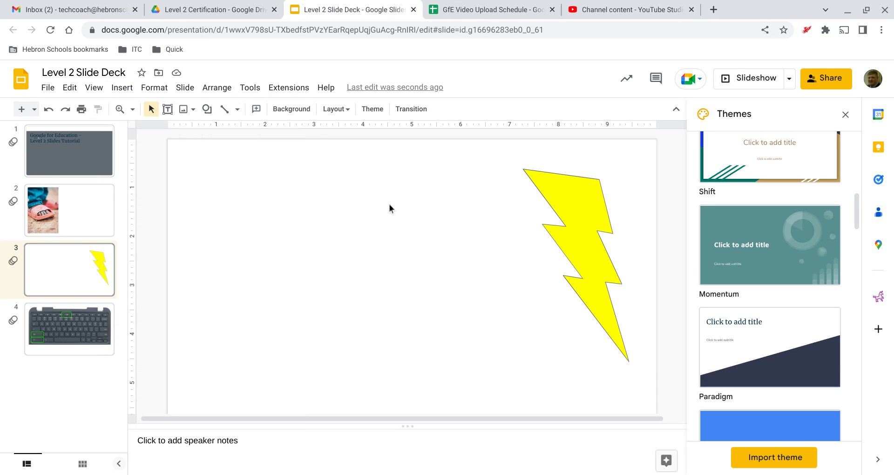
pyautogui.moveTo(750, 132)
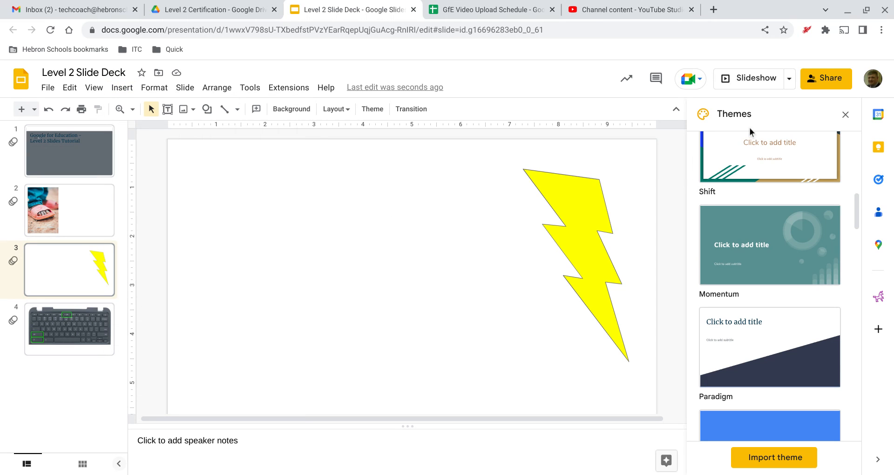
# Step: Present the deck in Presenter view with audience Q&A and speaker notes
pyautogui.click(790, 78)
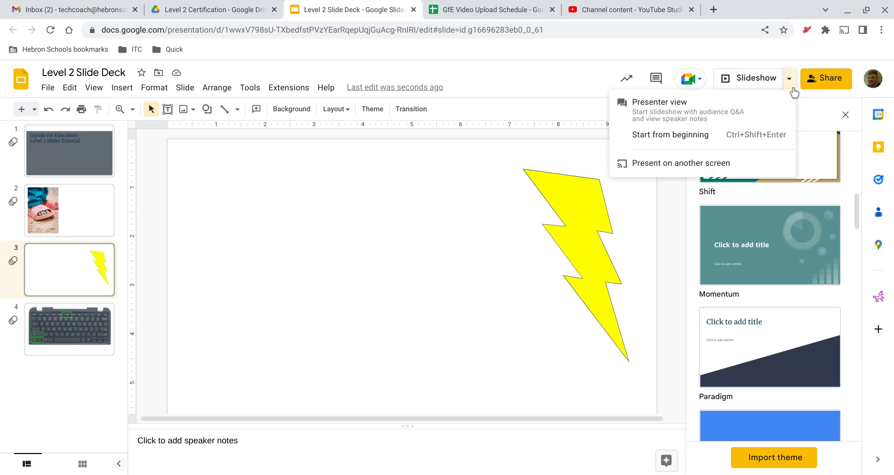
pyautogui.moveTo(676, 114)
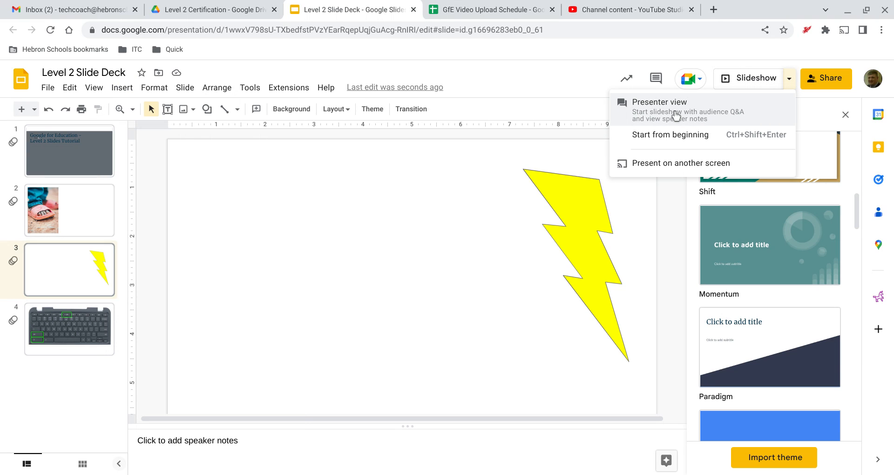
pyautogui.click(659, 102)
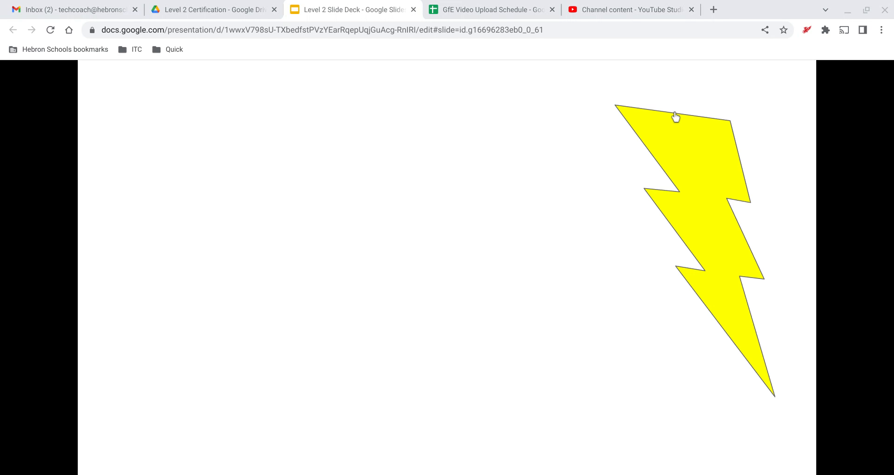
pyautogui.moveTo(398, 6)
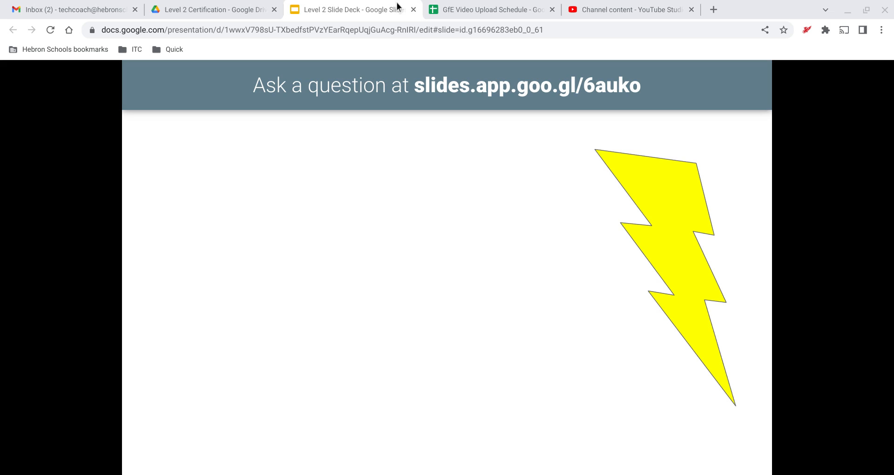
pyautogui.moveTo(422, 102)
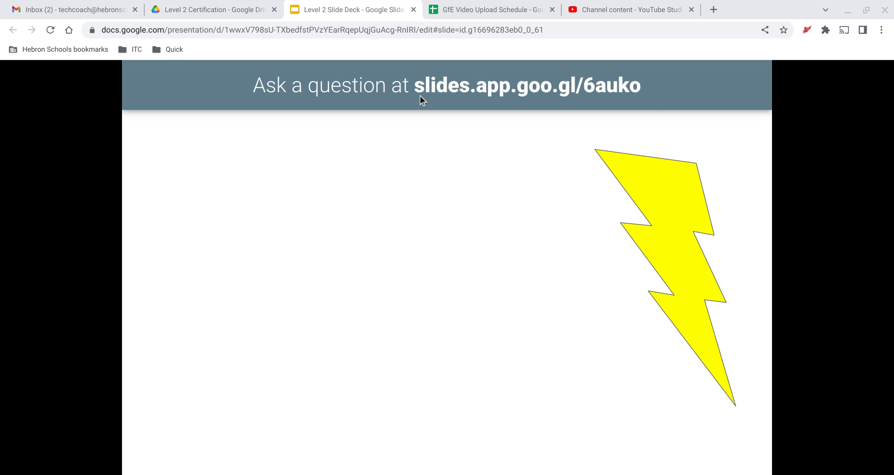